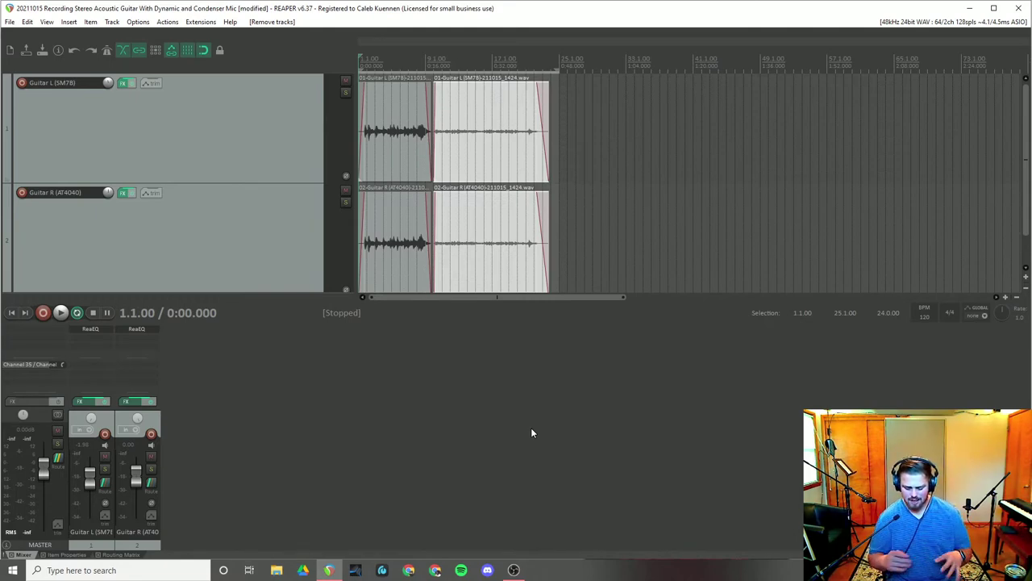
mouse_move(531, 394)
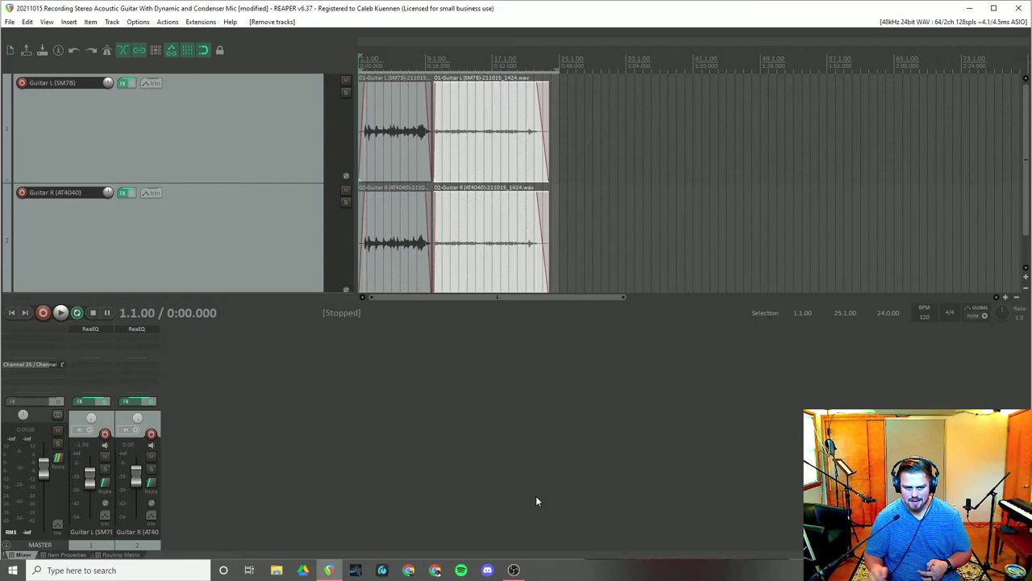
mouse_move(218, 348)
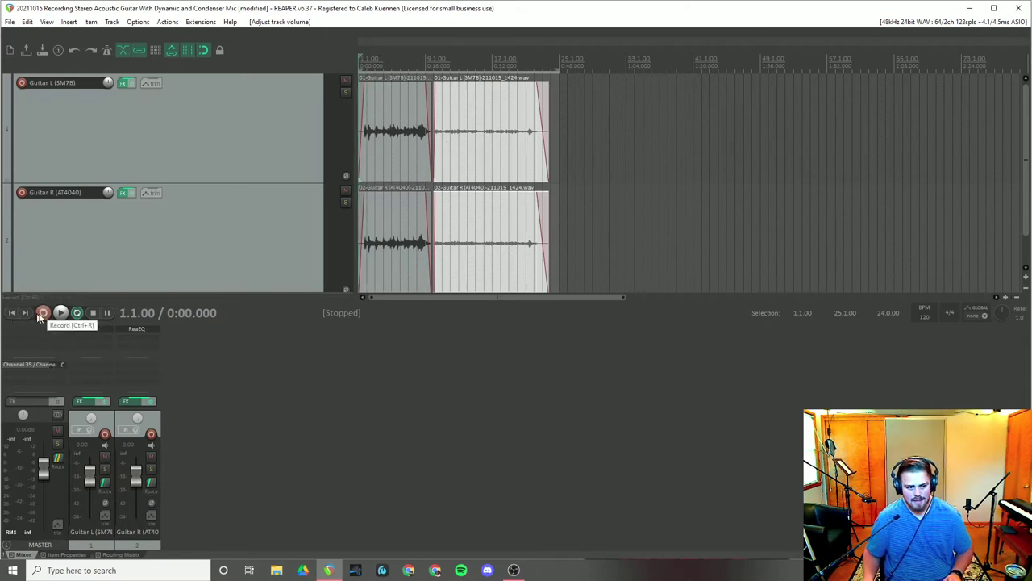
Play the guitars back and lower the Guitar L fader to balance it against Guitar R
click(42, 313)
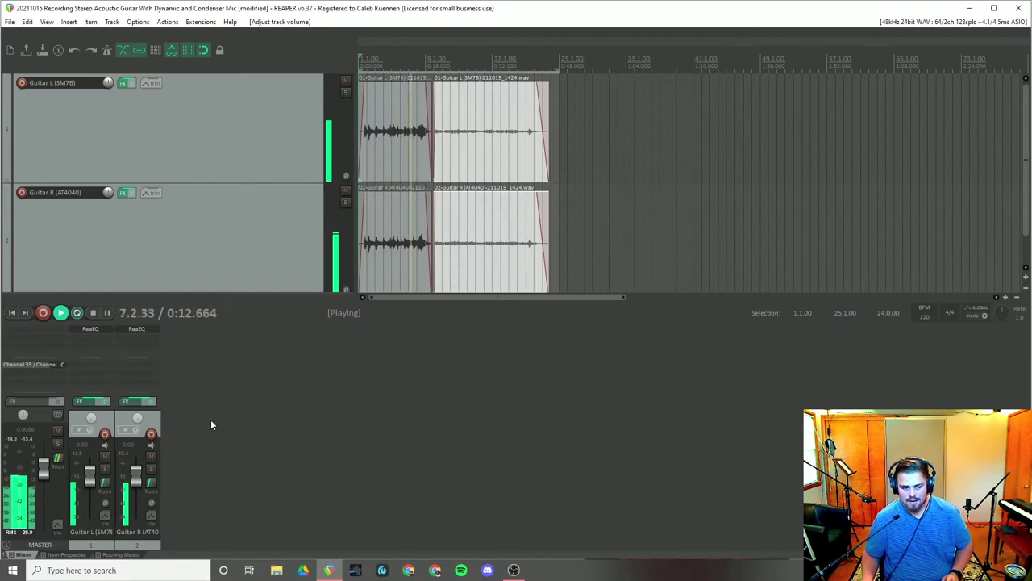
key(Space)
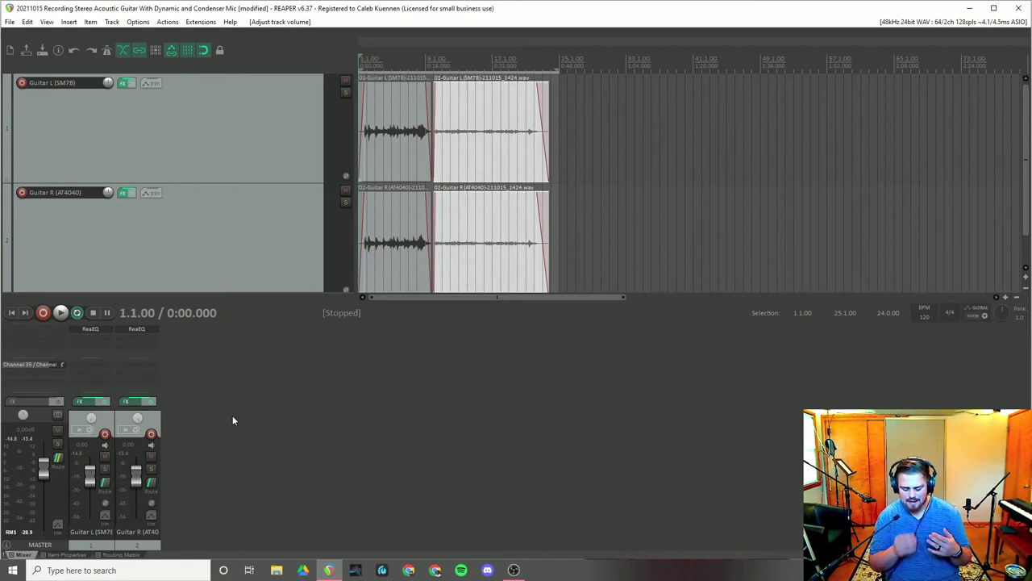
mouse_move(124, 480)
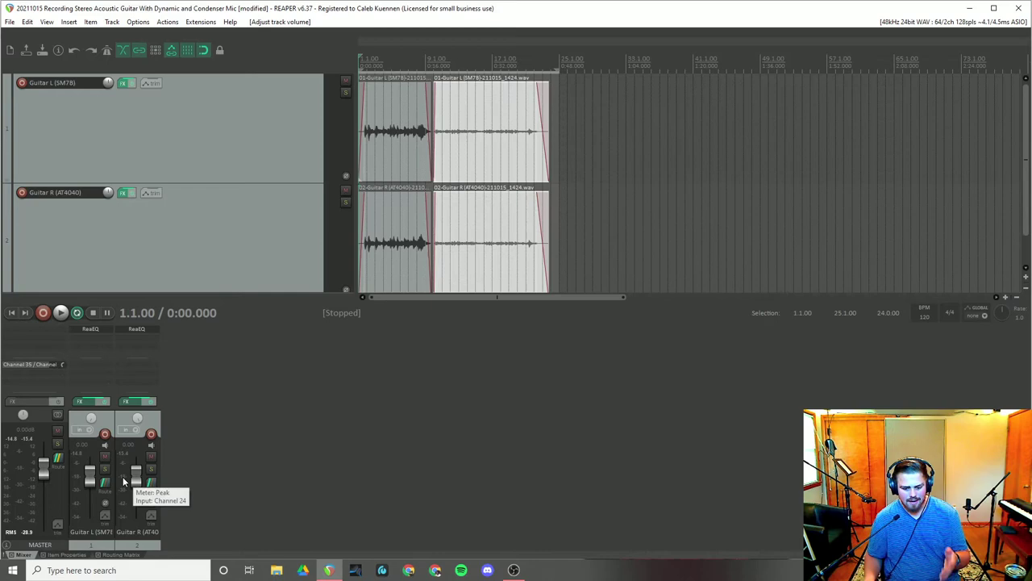
mouse_move(110, 484)
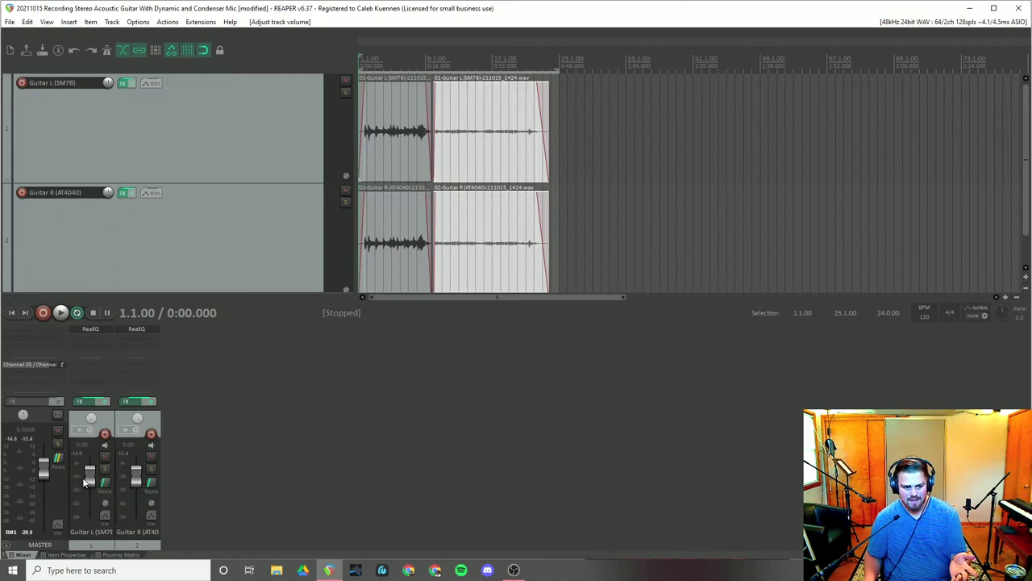
mouse_move(137, 481)
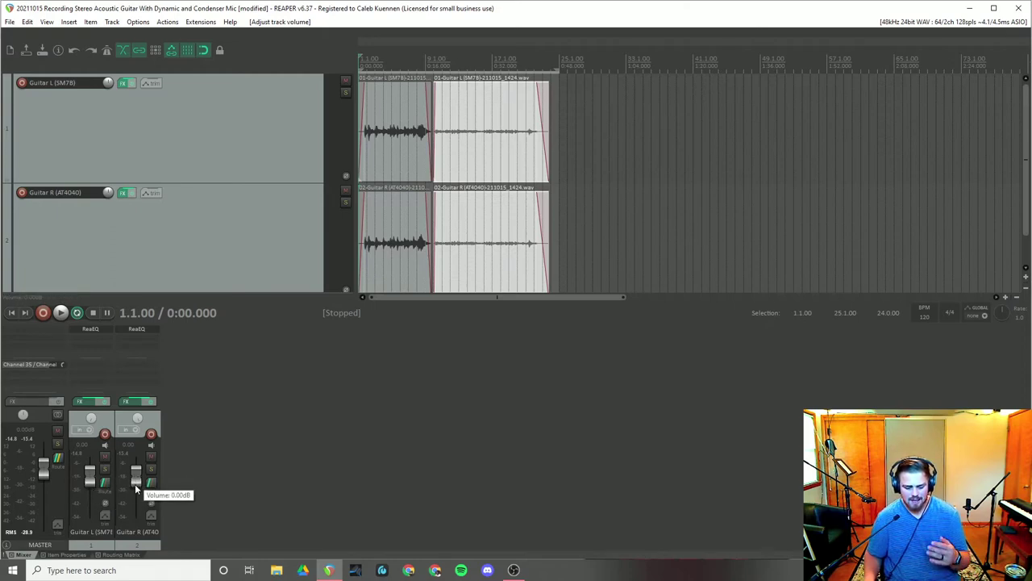
mouse_move(229, 474)
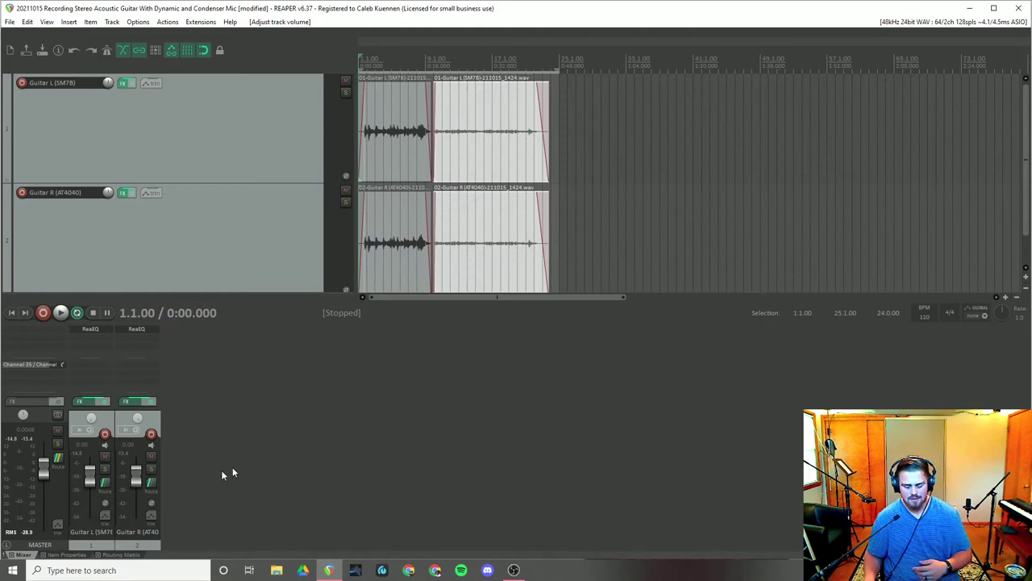
mouse_move(280, 458)
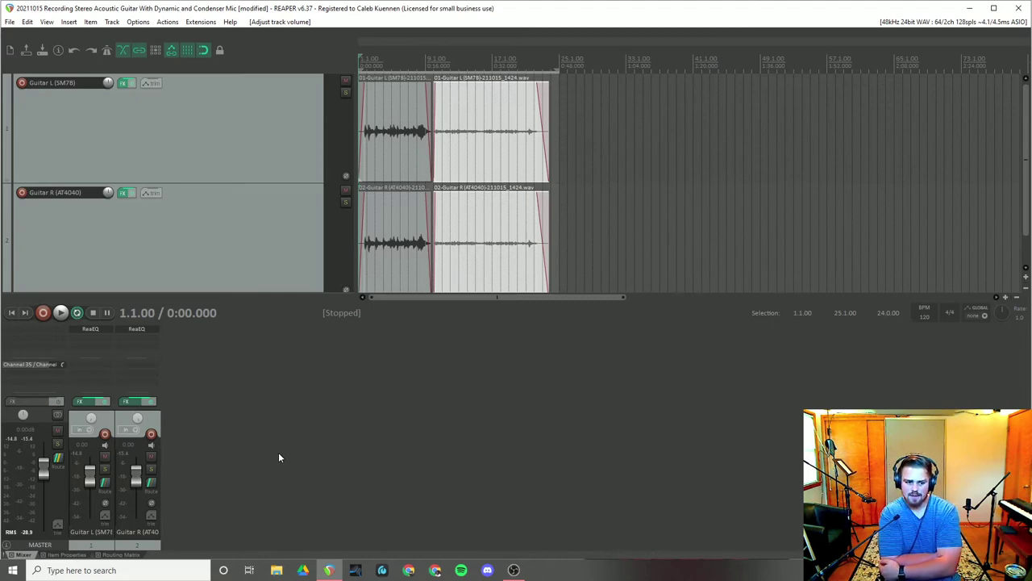
mouse_move(458, 370)
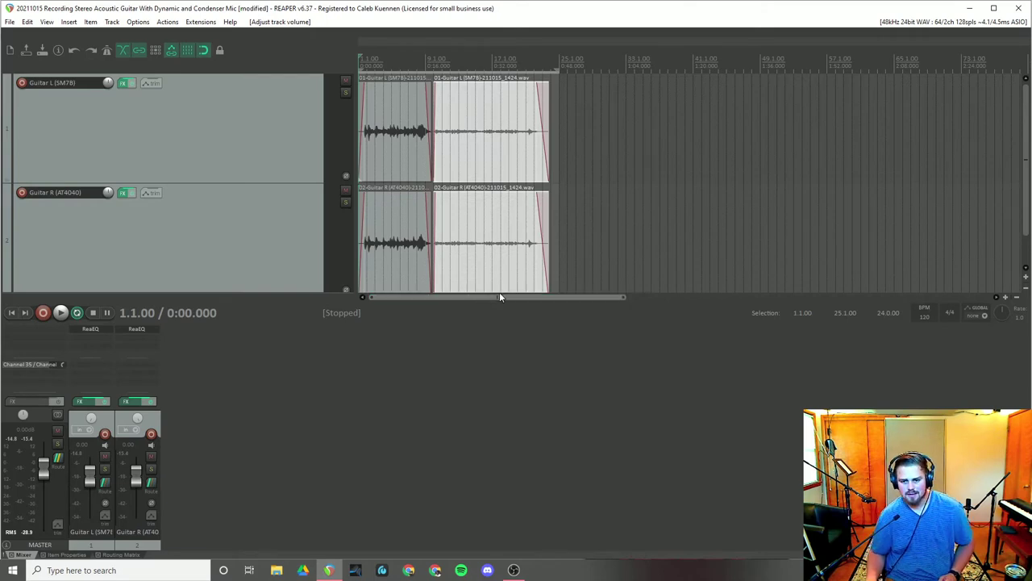
mouse_move(503, 301)
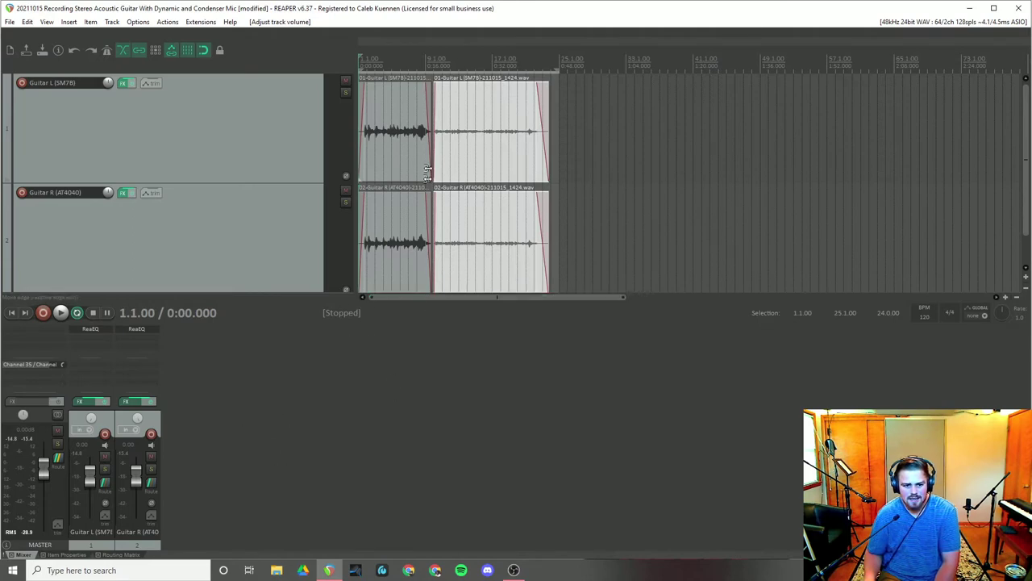
mouse_move(113, 242)
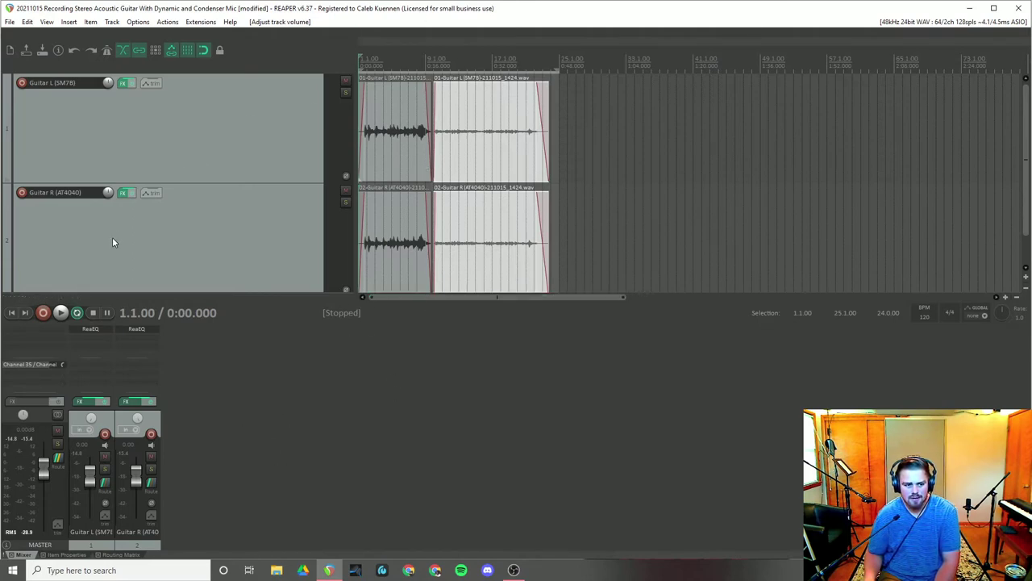
mouse_move(61, 313)
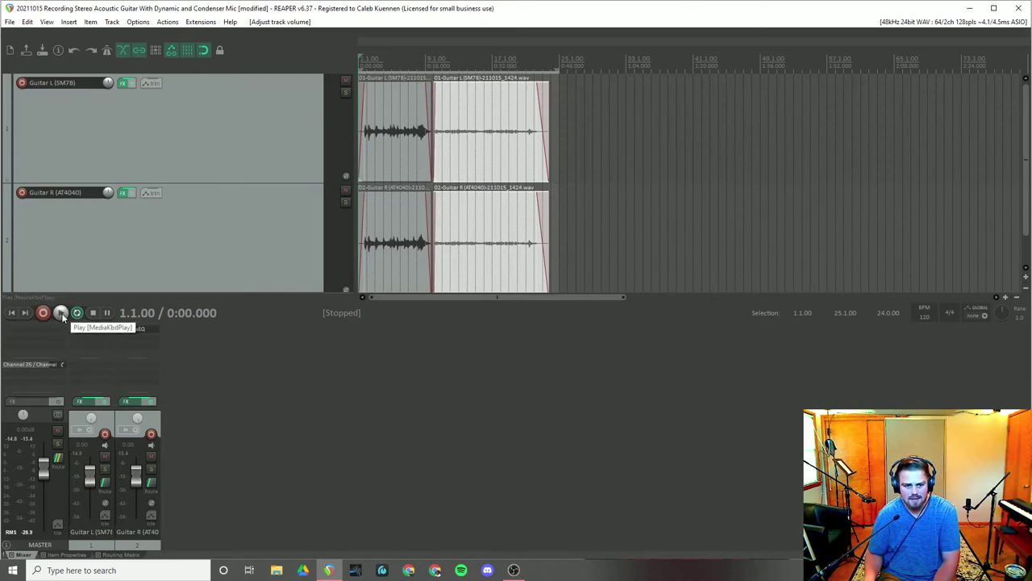
click(62, 313)
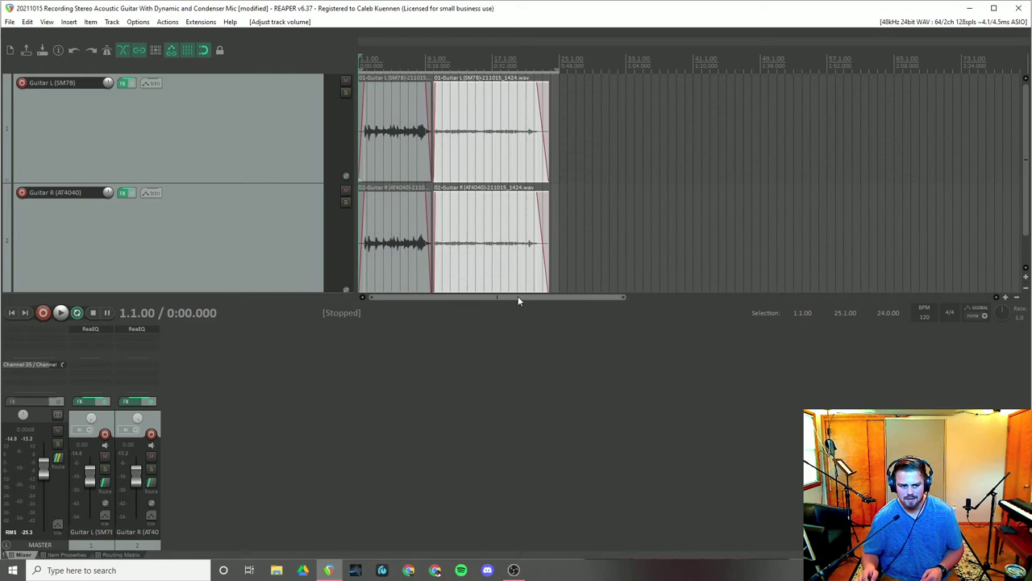
mouse_move(326, 358)
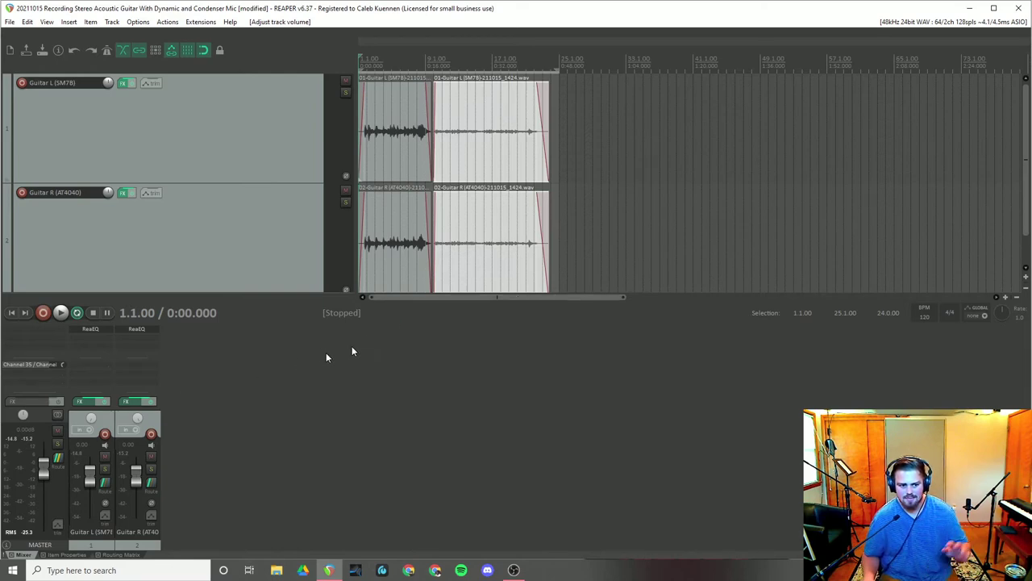
mouse_move(248, 439)
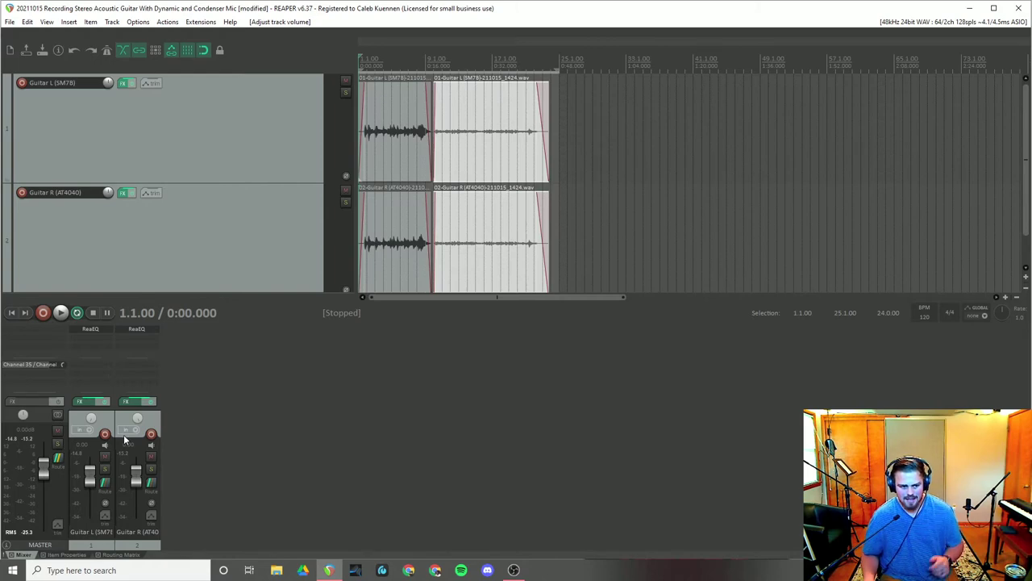
mouse_move(104, 435)
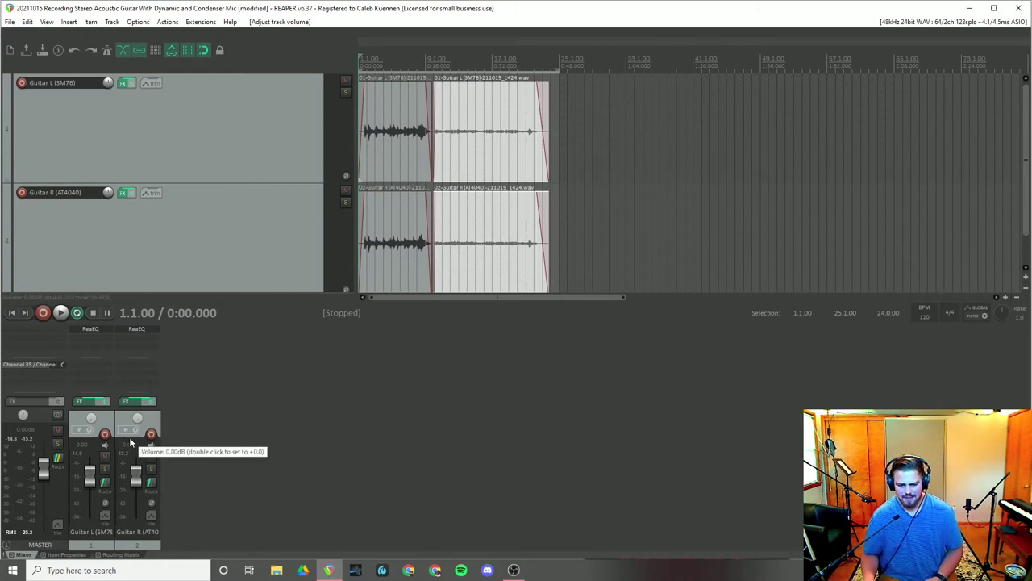
mouse_move(504, 302)
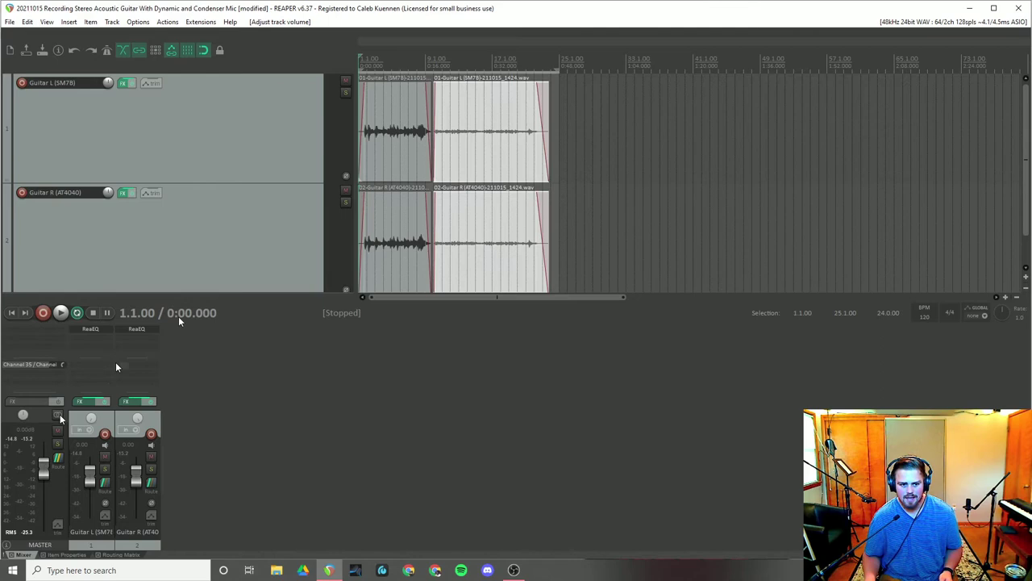
click(391, 61)
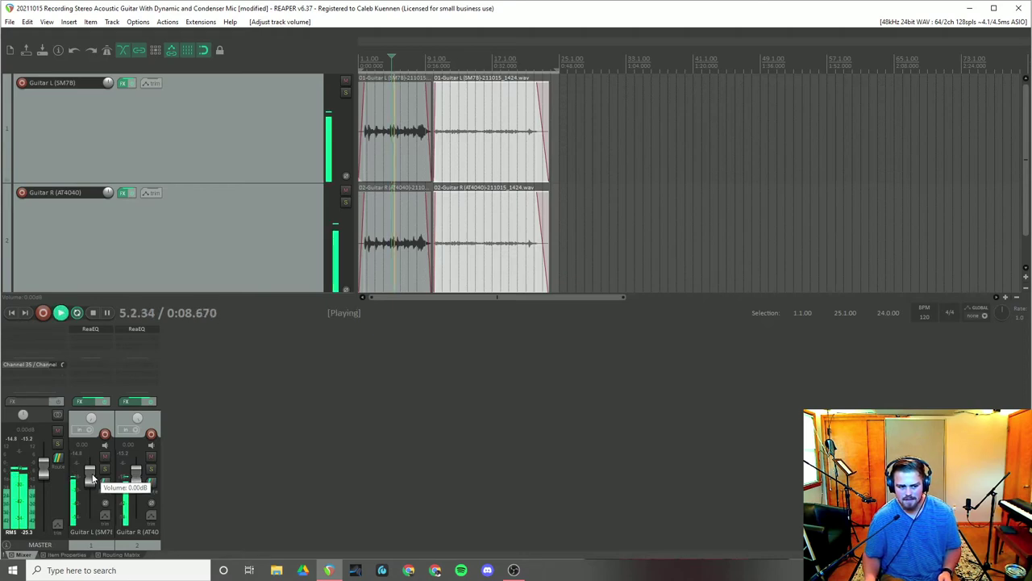
drag(91, 471, 91, 481)
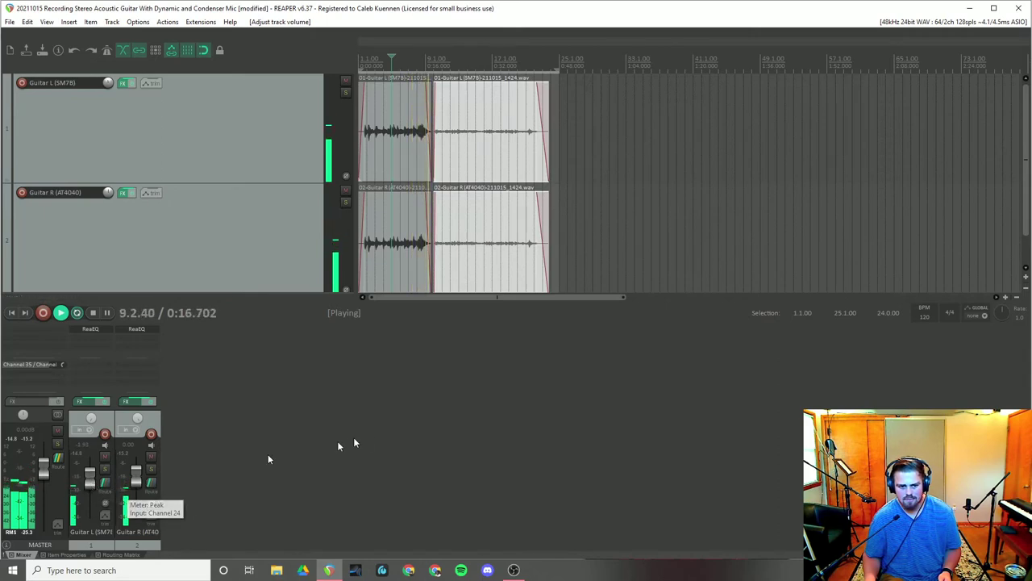
mouse_move(451, 339)
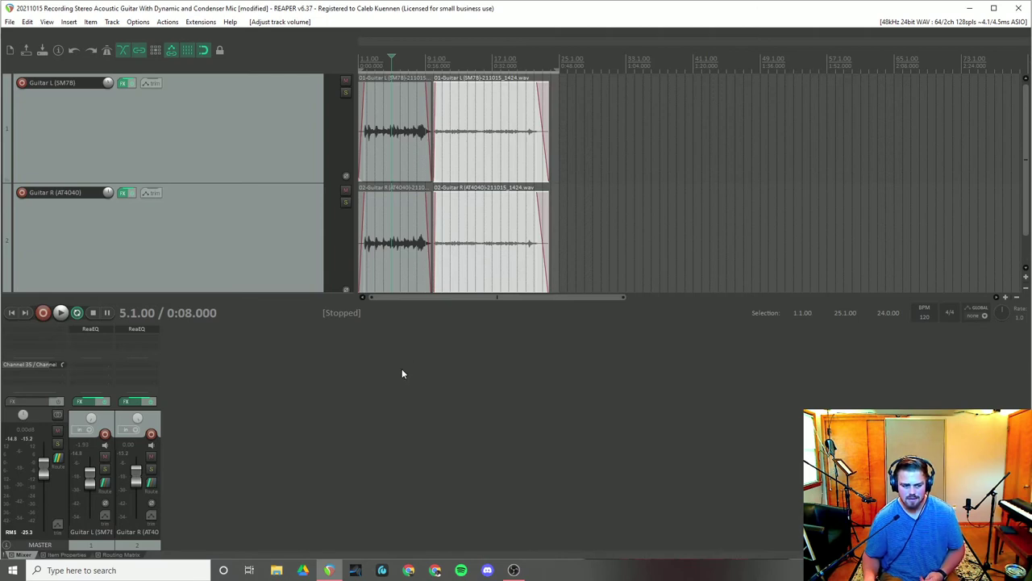
mouse_move(419, 368)
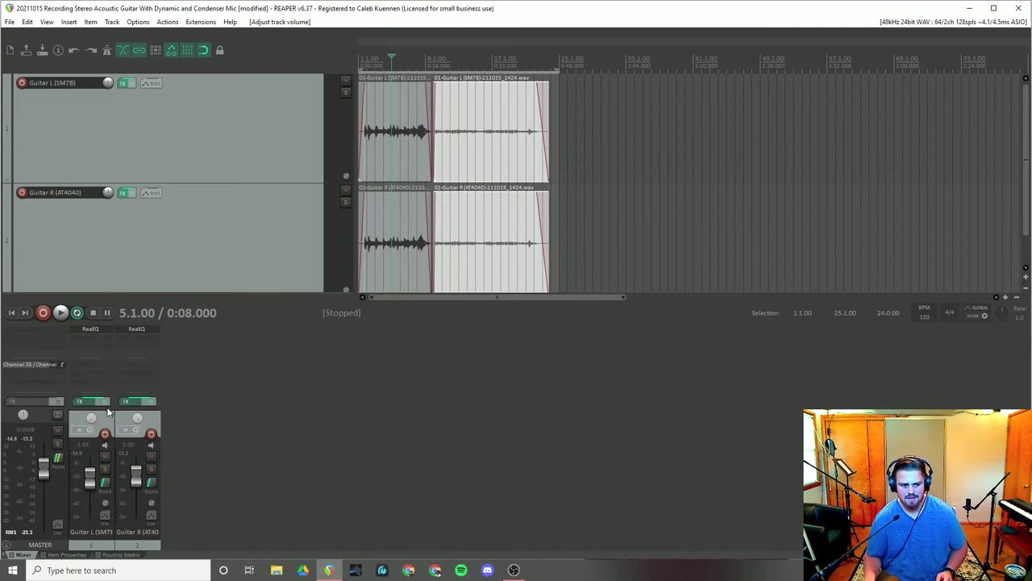
mouse_move(137, 420)
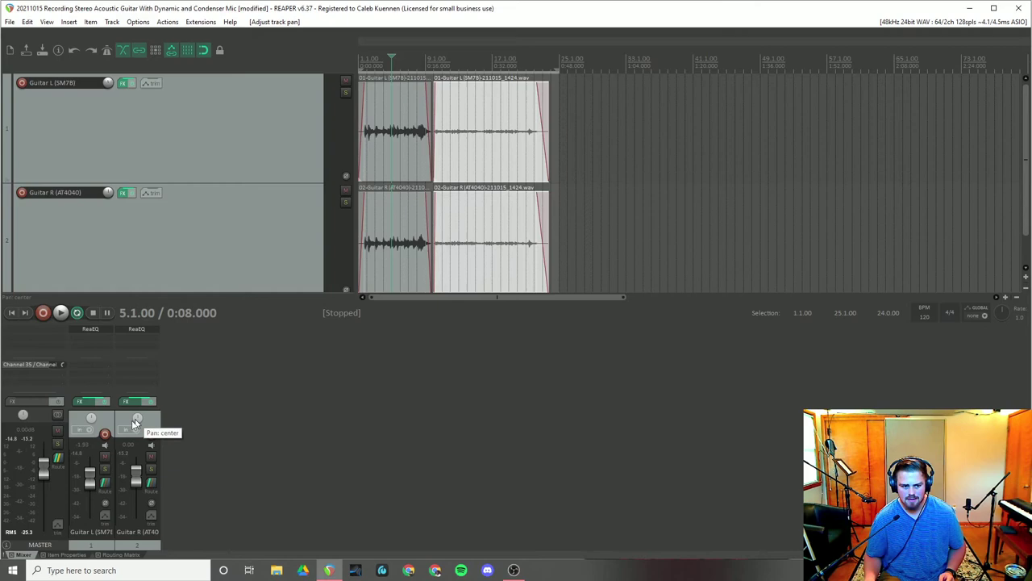